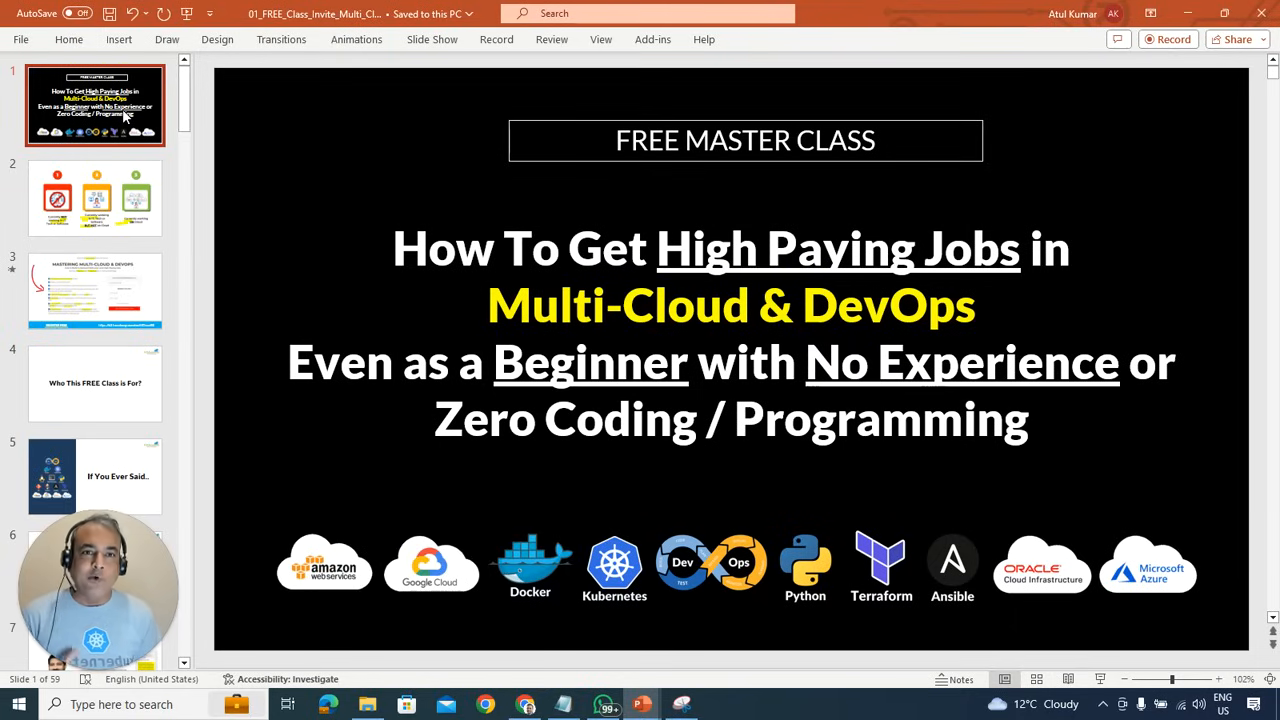
Page through slides 1-4 to reach 'Who This FREE Class is For?'
left_click(96, 198)
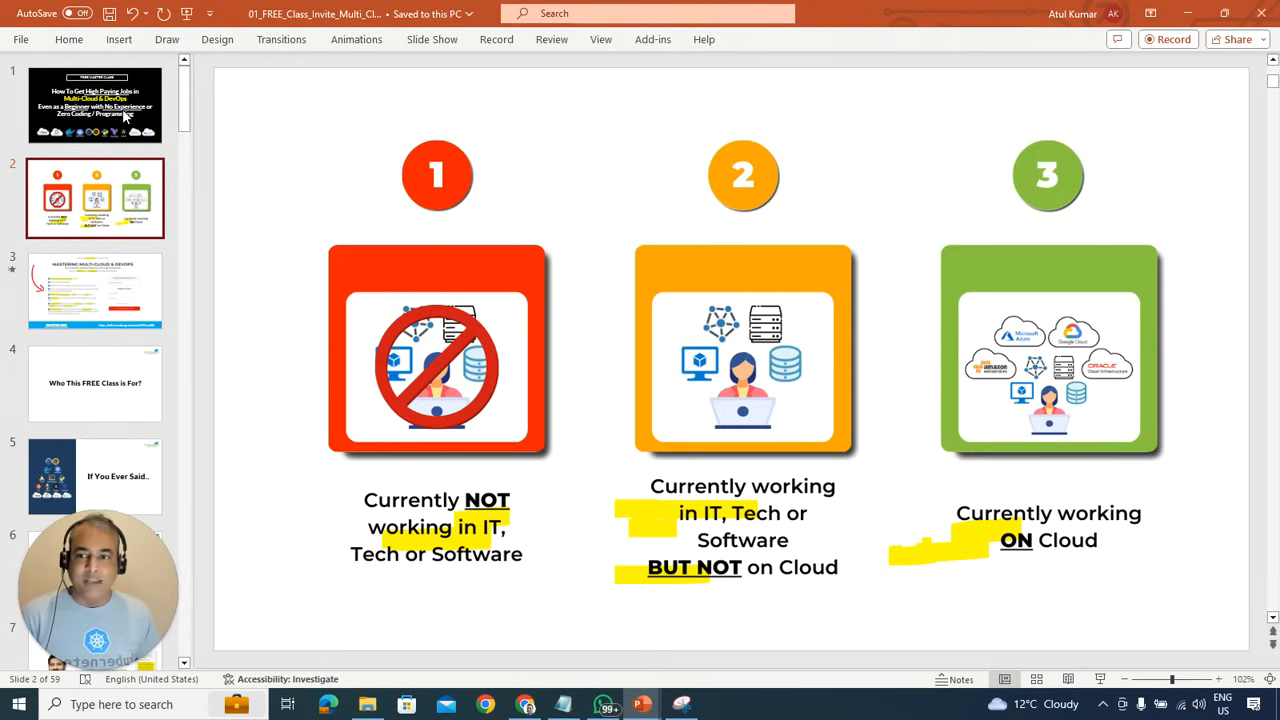
left_click(96, 290)
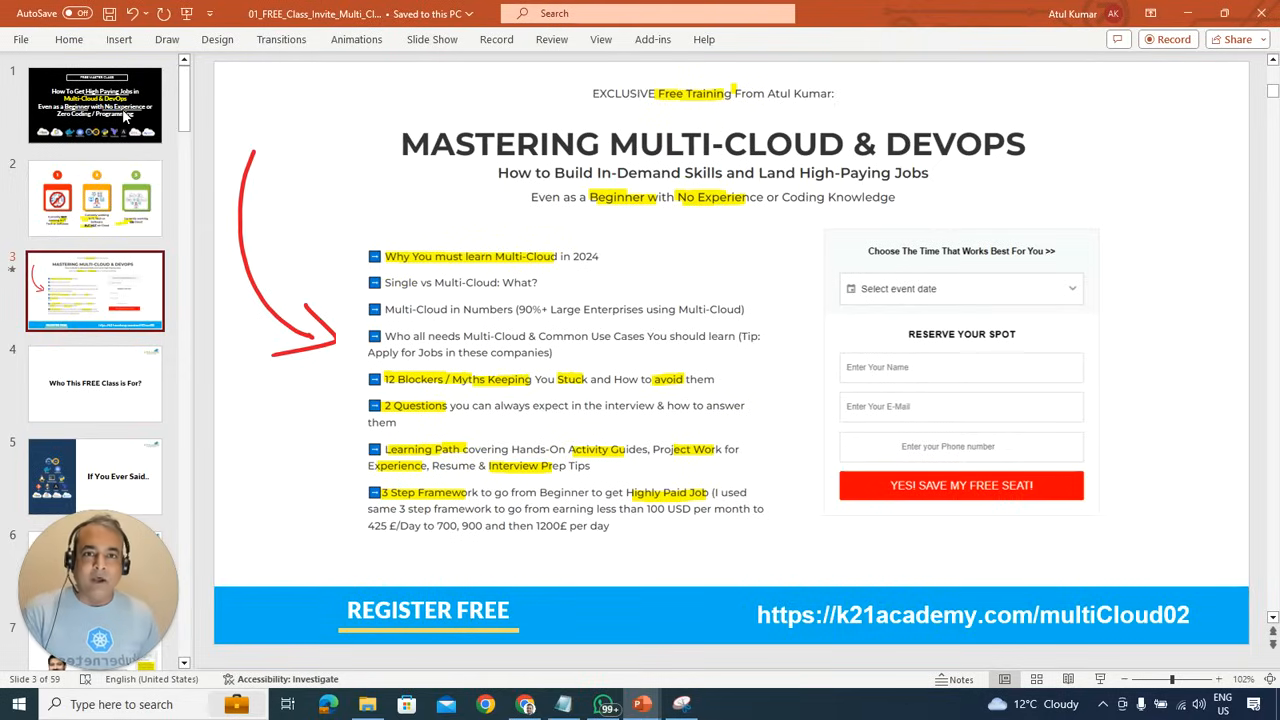
left_click(96, 384)
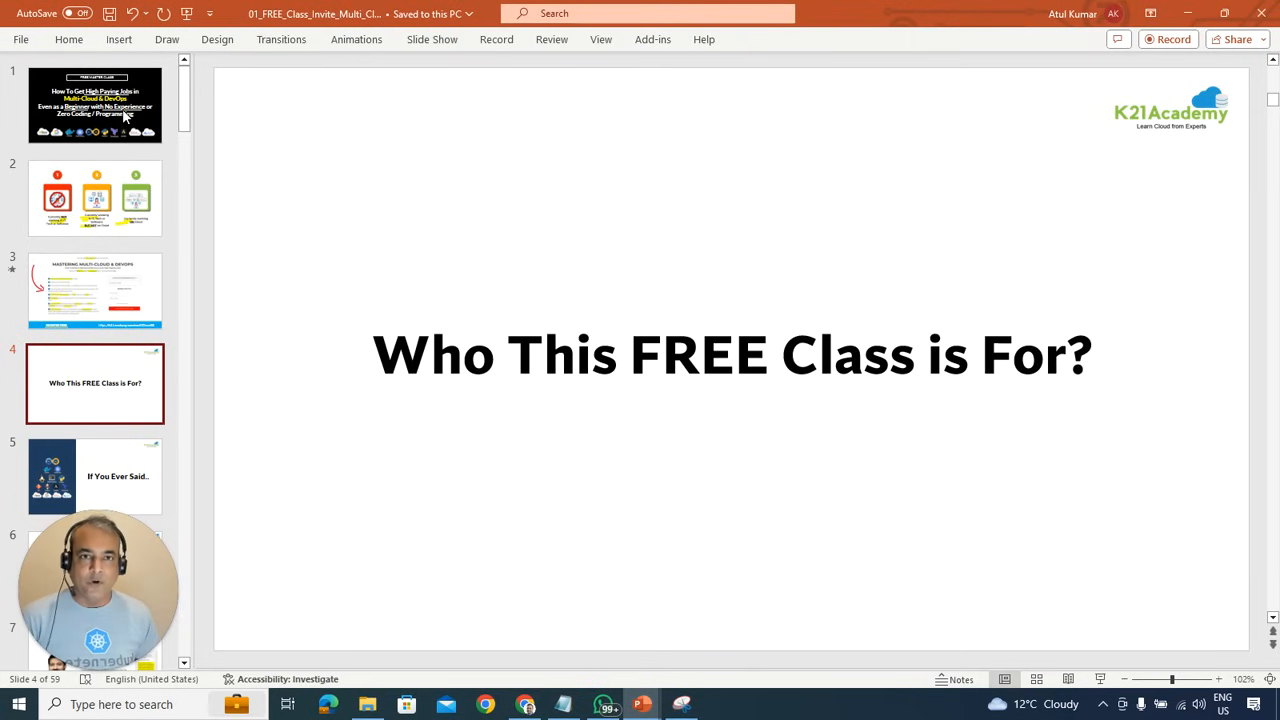
Advance through the myths and Cleared Six Interviews slides to the slide 10 testimonial
left_click(96, 476)
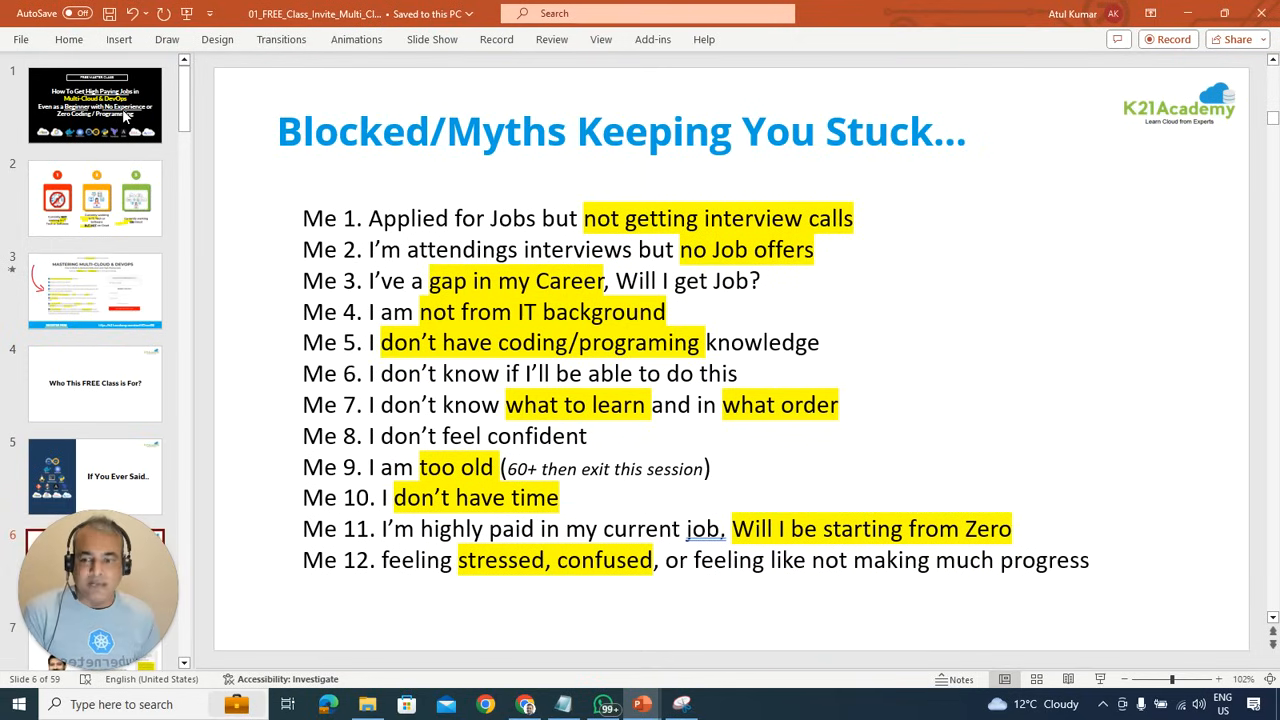
left_click(96, 476)
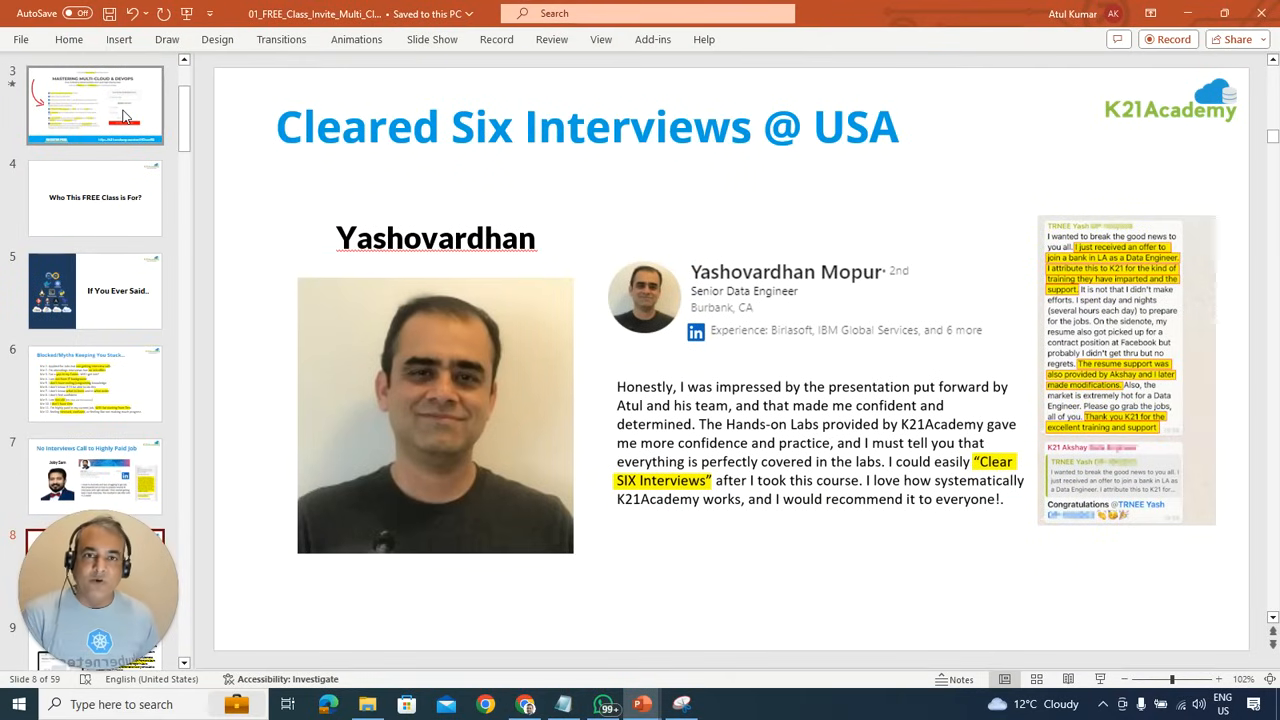
left_click(96, 476)
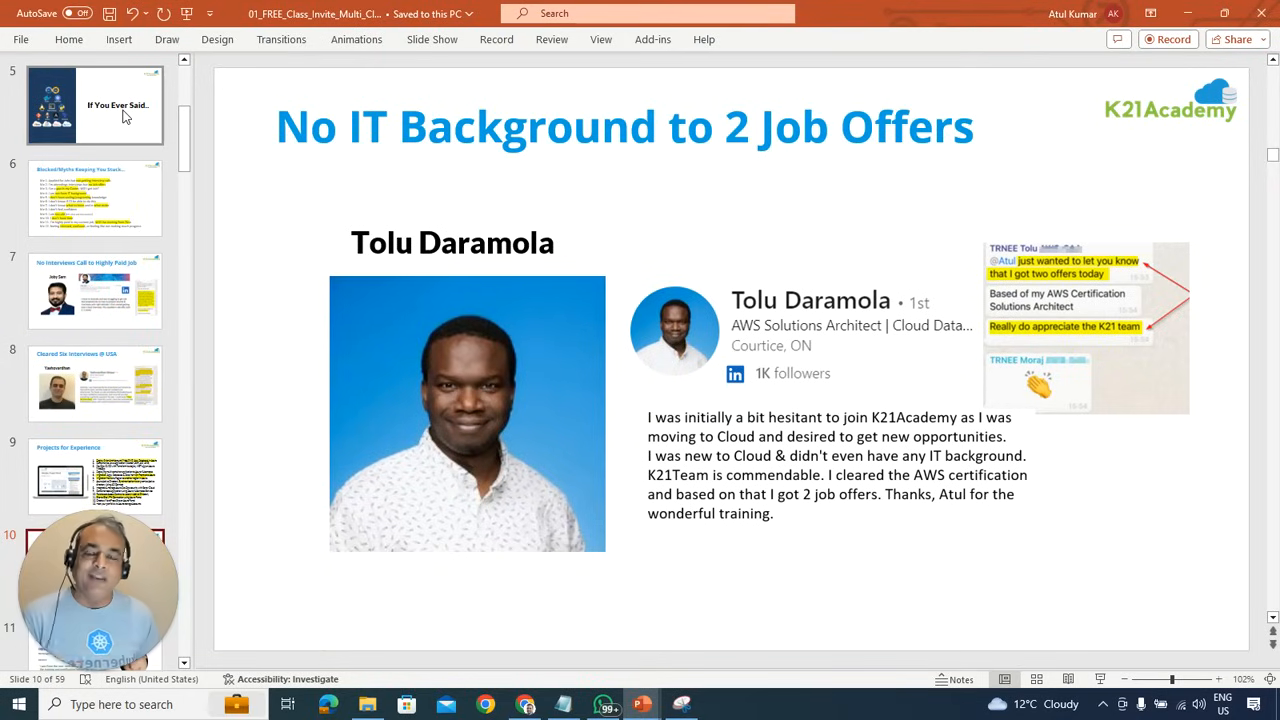
Step through the testimonial slides (2 Job Offers, career gap, Relocated USA, I Don't Have Time) to the slide 16 cloud-logos slide
left_click(96, 470)
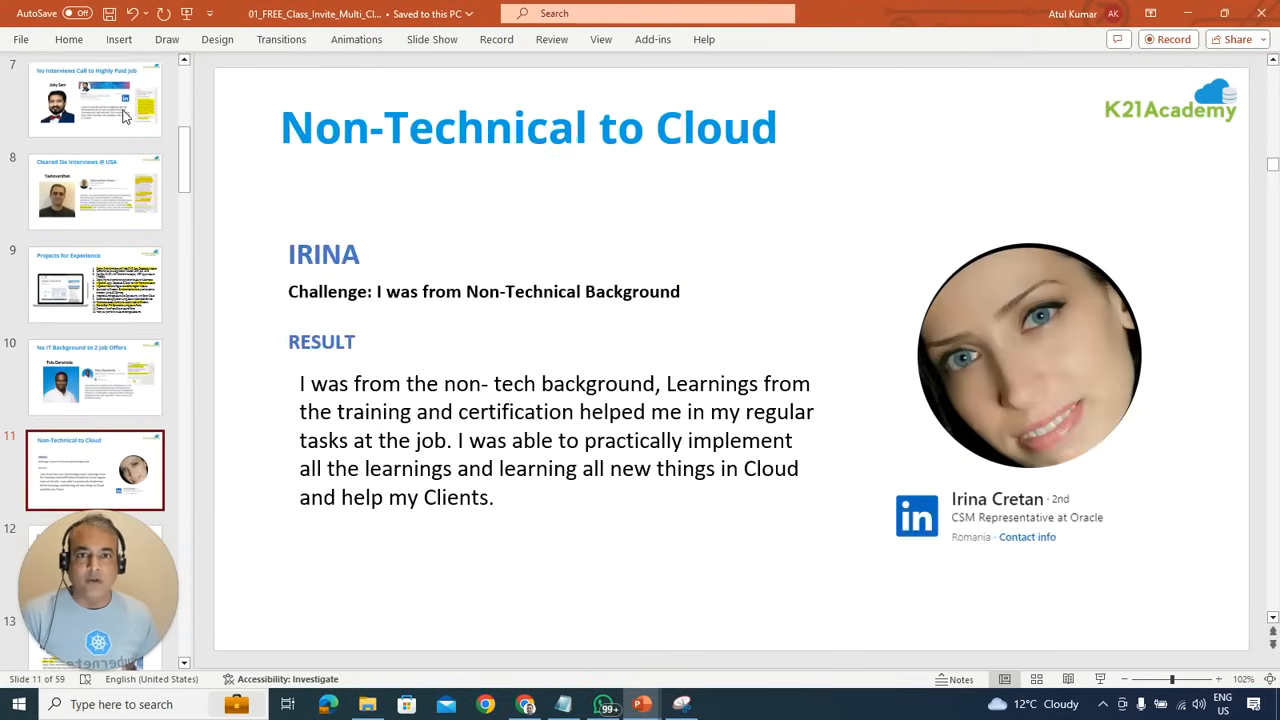
left_click(96, 376)
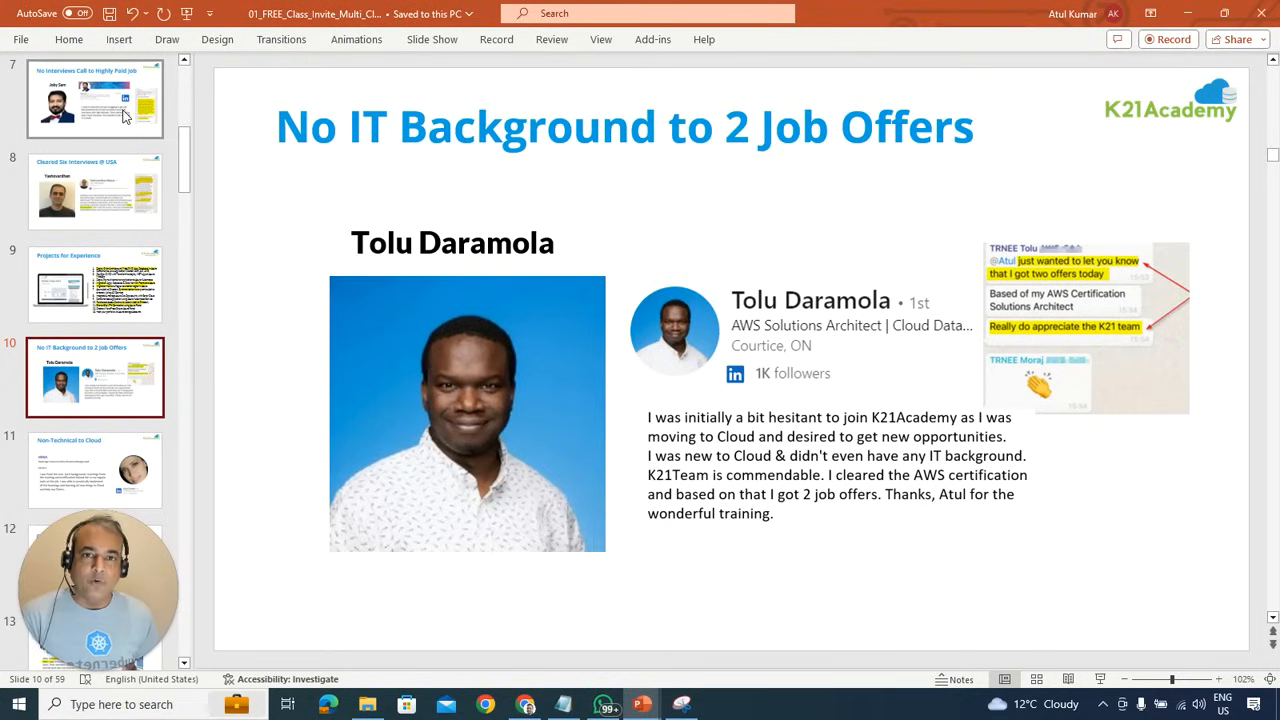
left_click(96, 470)
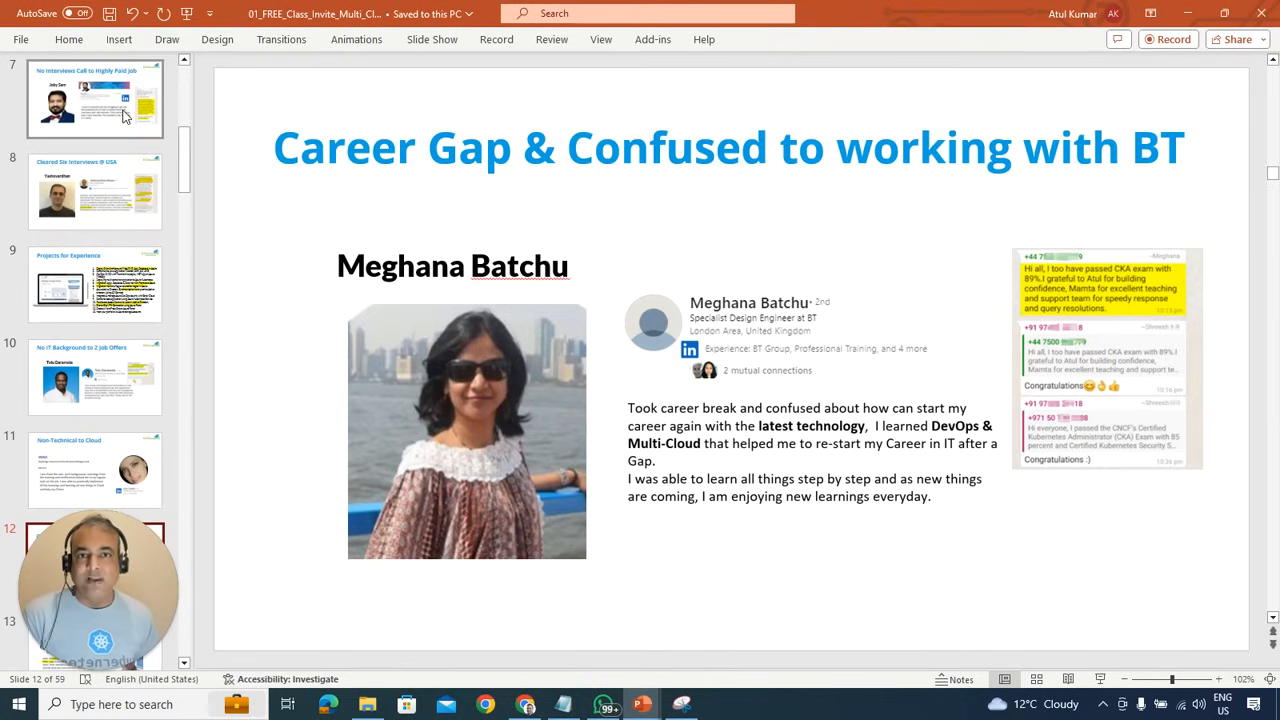
left_click(94, 470)
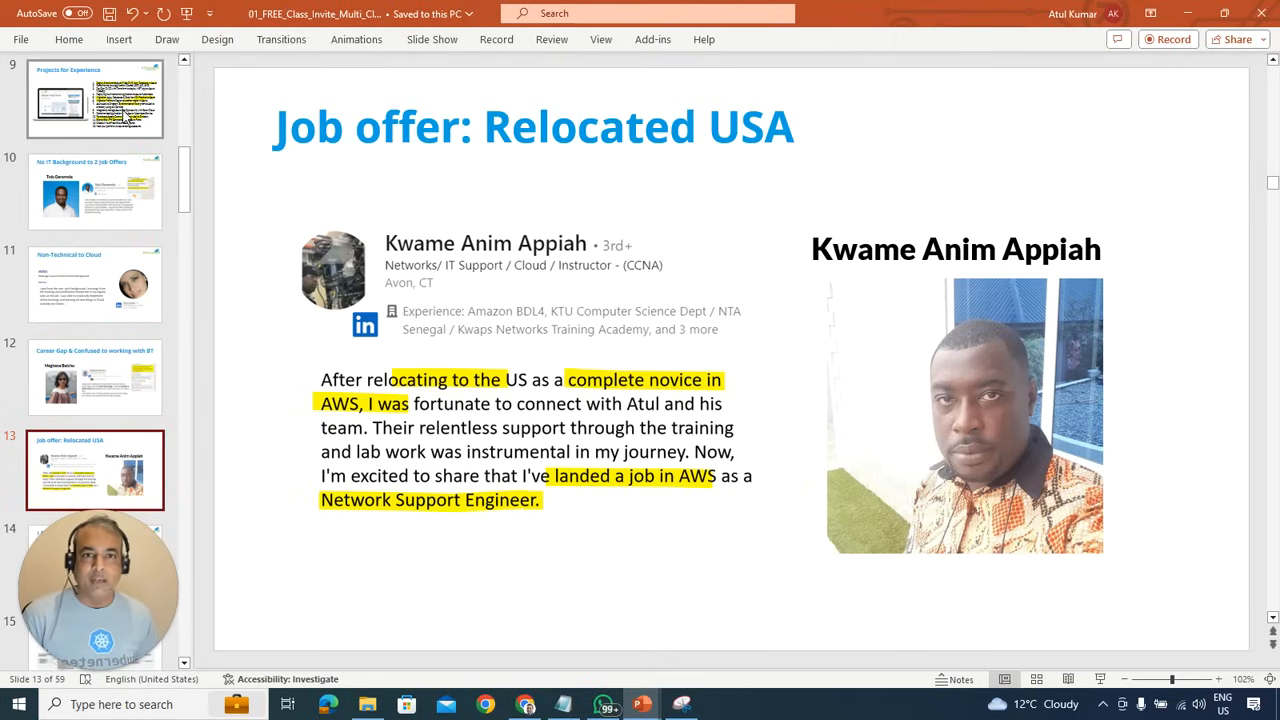
left_click(96, 528)
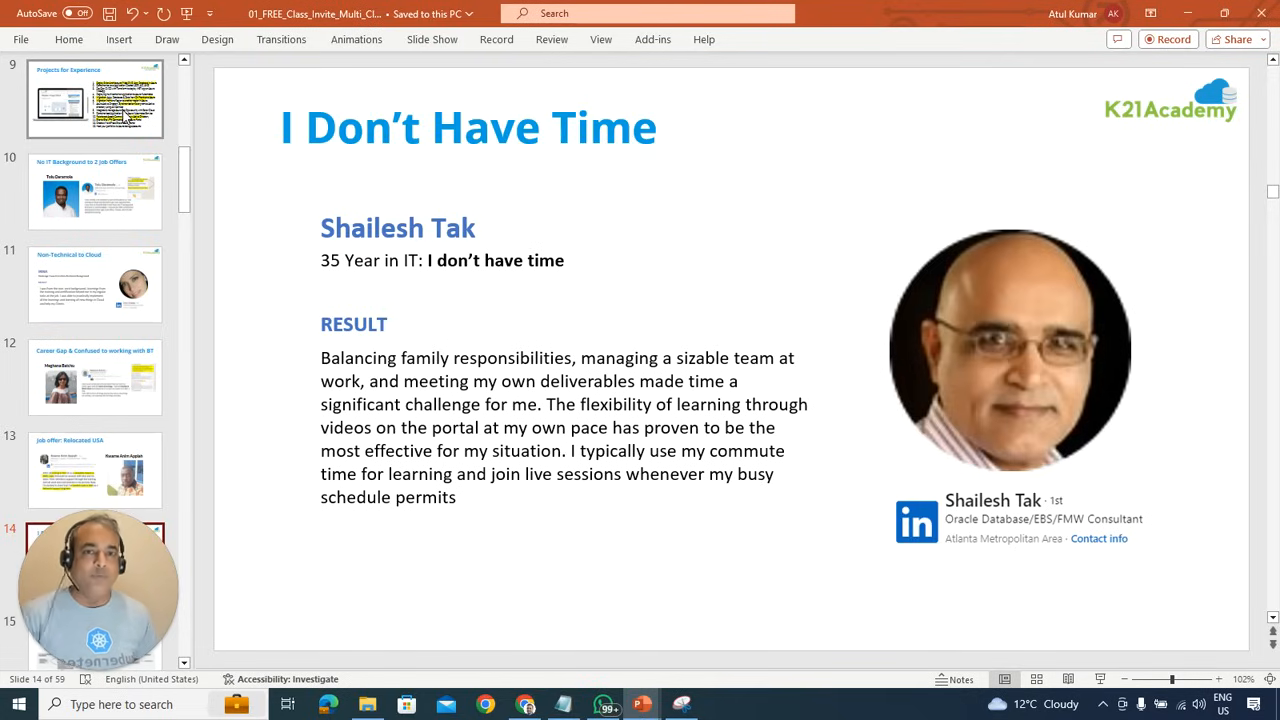
left_click(96, 470)
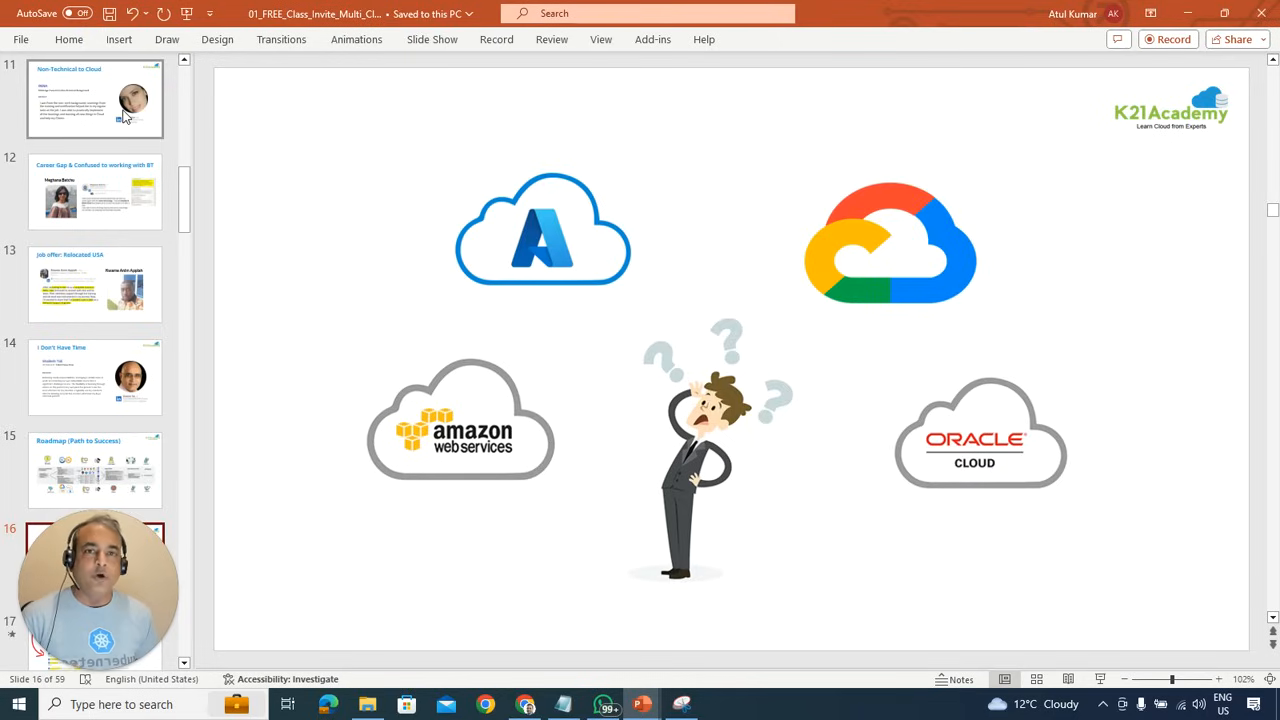
Move past the Happy Customers slide to slide 23, 'Why Learn Multi-Cloud & DevOps?'
scroll("down", 3)
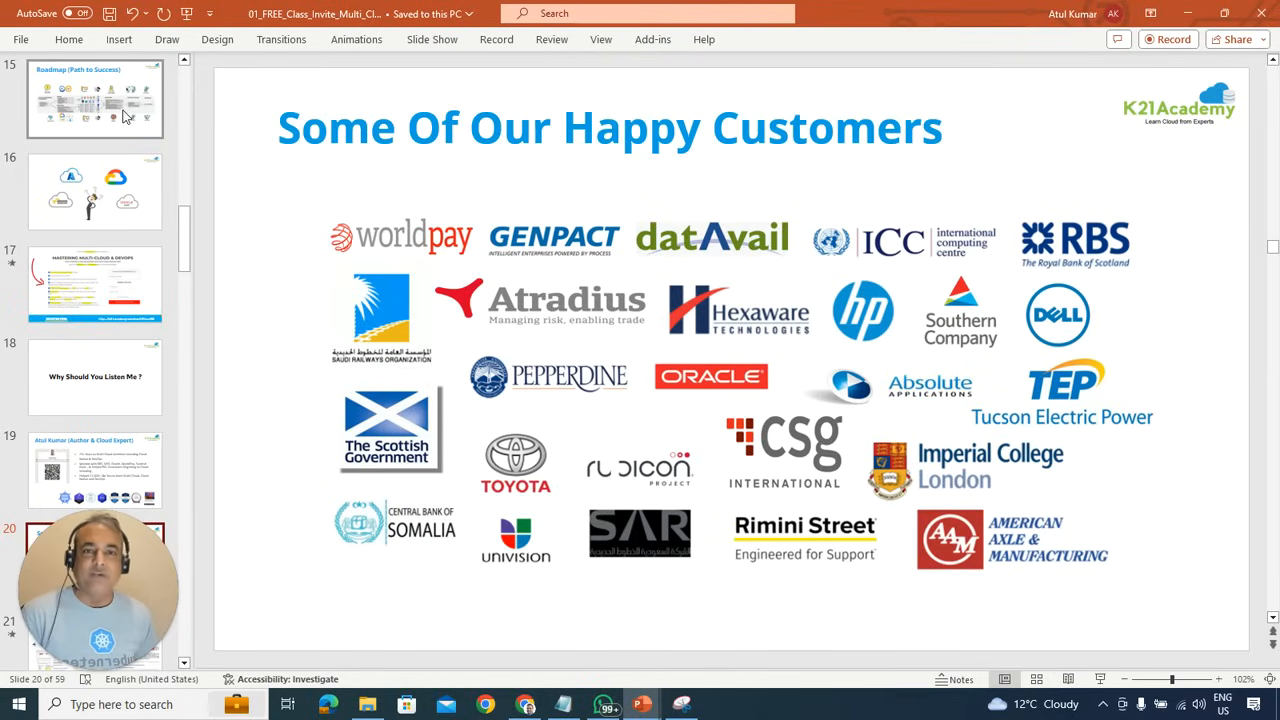
left_click(96, 472)
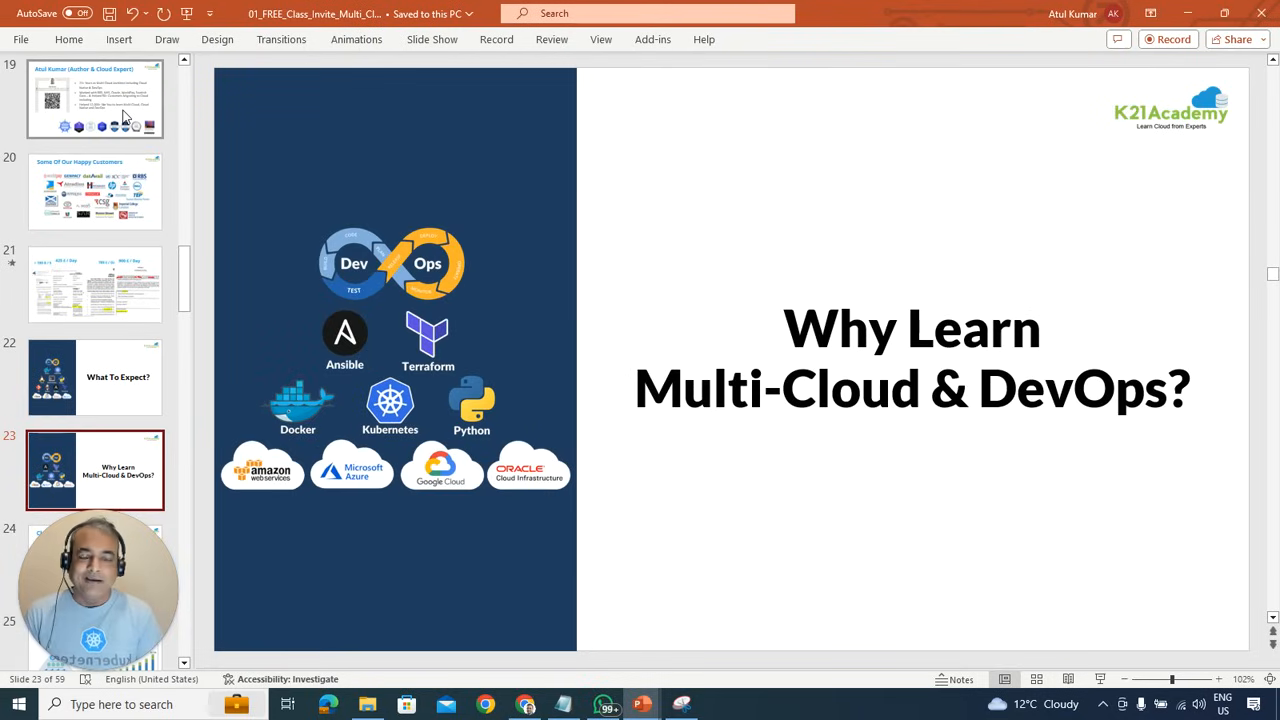
Advance past the Cloud Native Applications and job listings slides to slide 44's enterprise cloud strategy chart
left_click(96, 556)
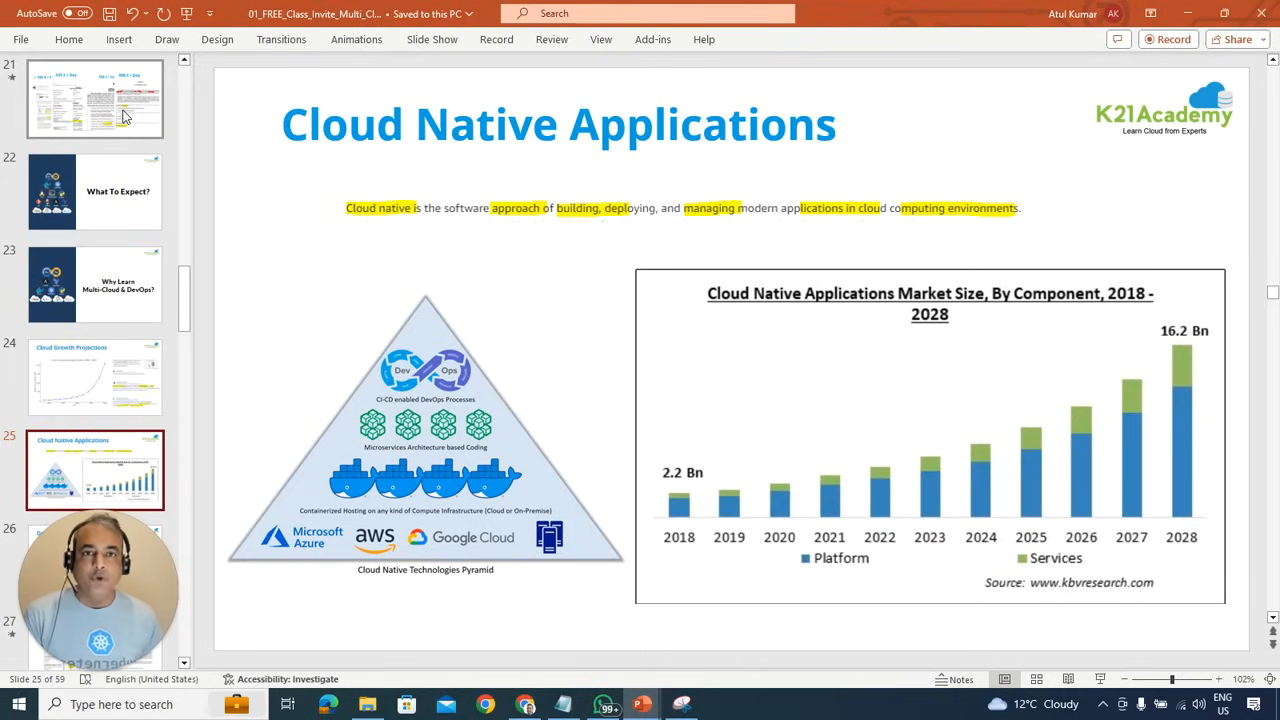
left_click(96, 470)
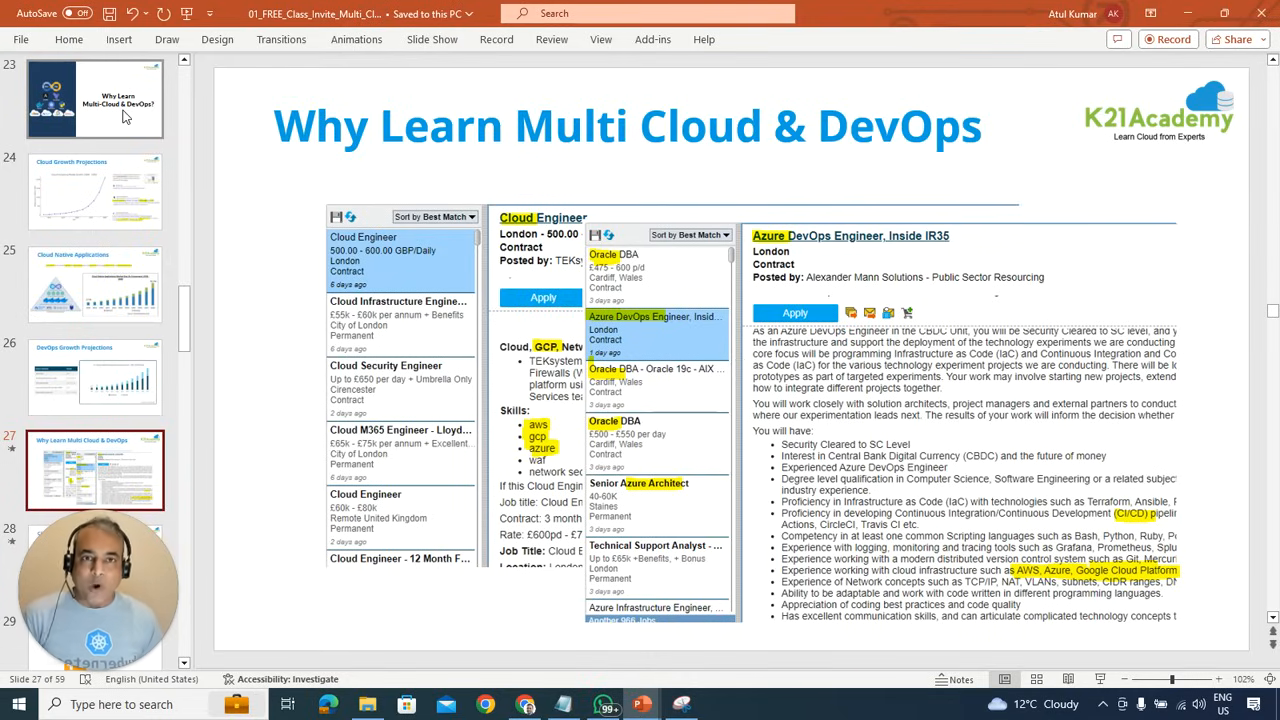
left_click(96, 564)
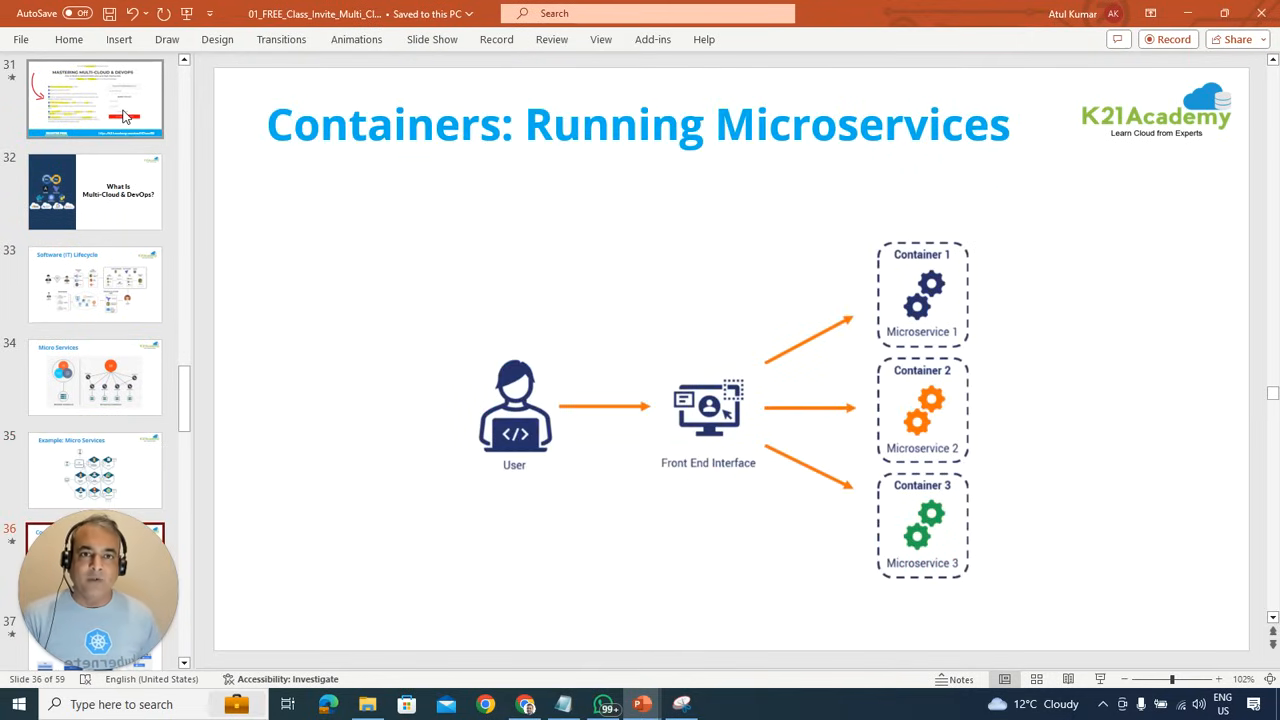
left_click(96, 470)
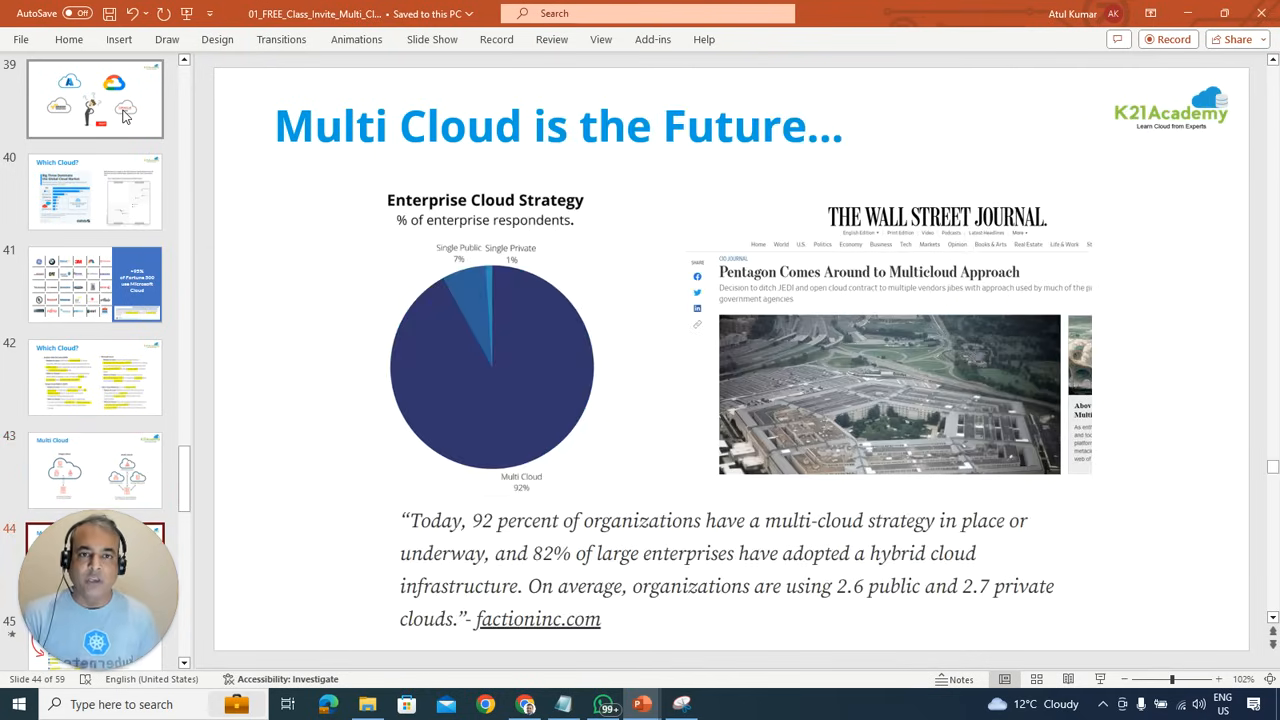
Move past the Blocked/Myths Keeping You Stuck slide to slide 49, '3 Steps High Paying Jobs'
left_click(96, 470)
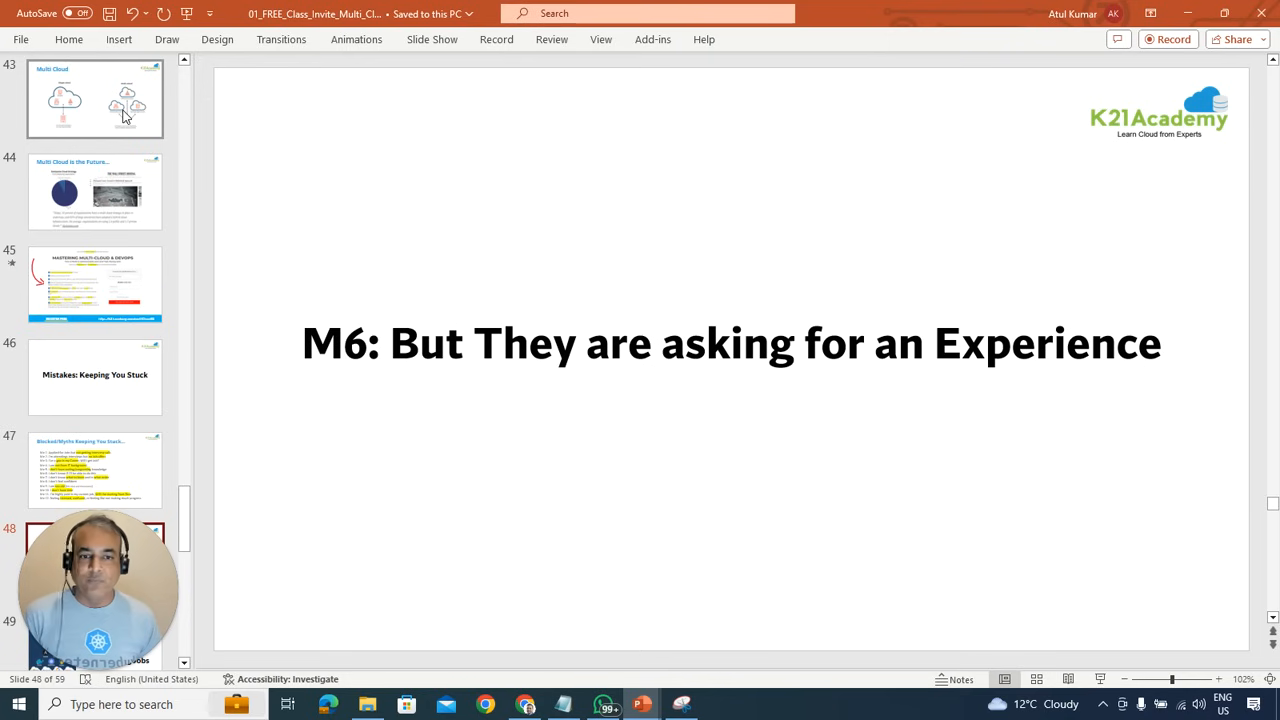
left_click(96, 470)
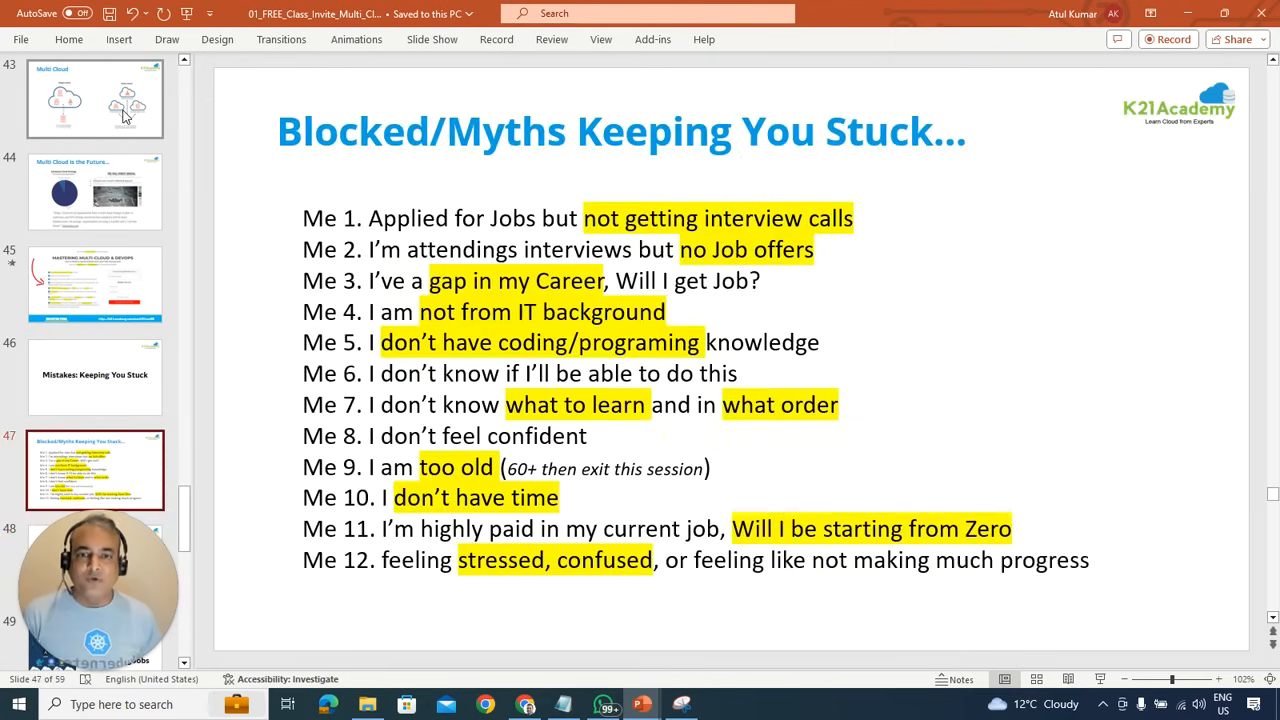
left_click(96, 470)
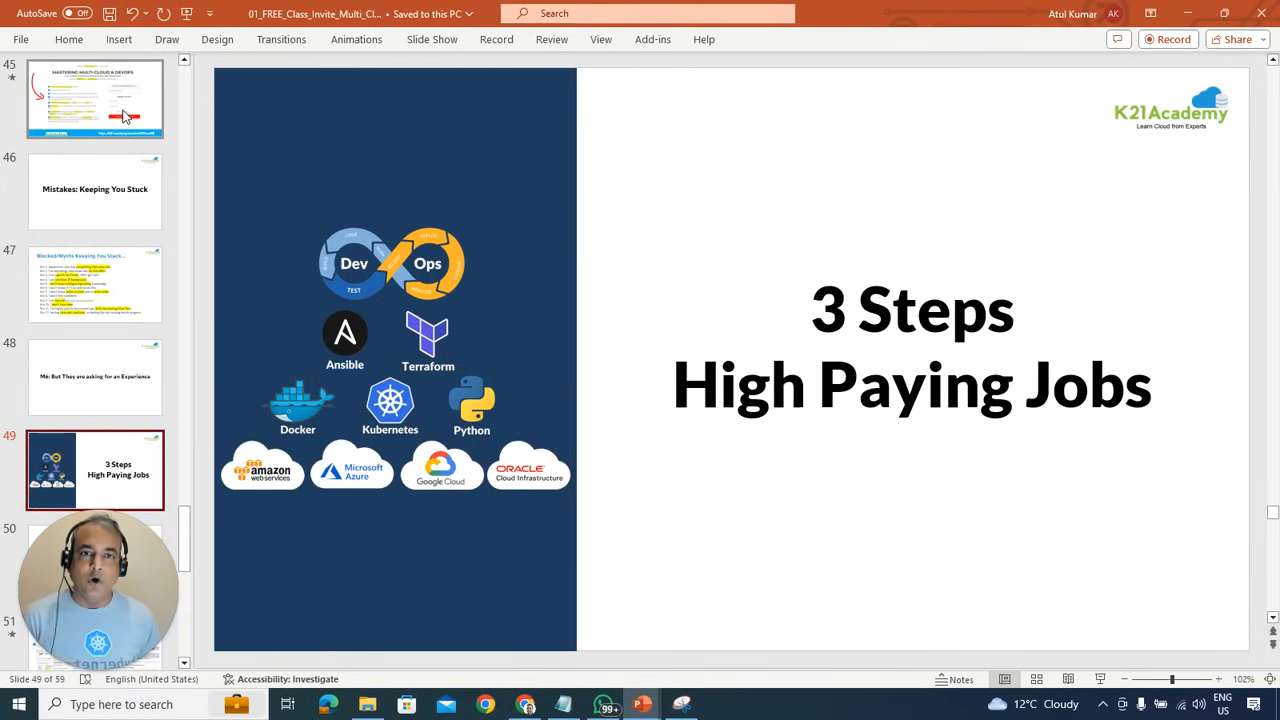
Show the layoffs and Individuals Like You slides, then the slide 54 free training registration page
left_click(96, 550)
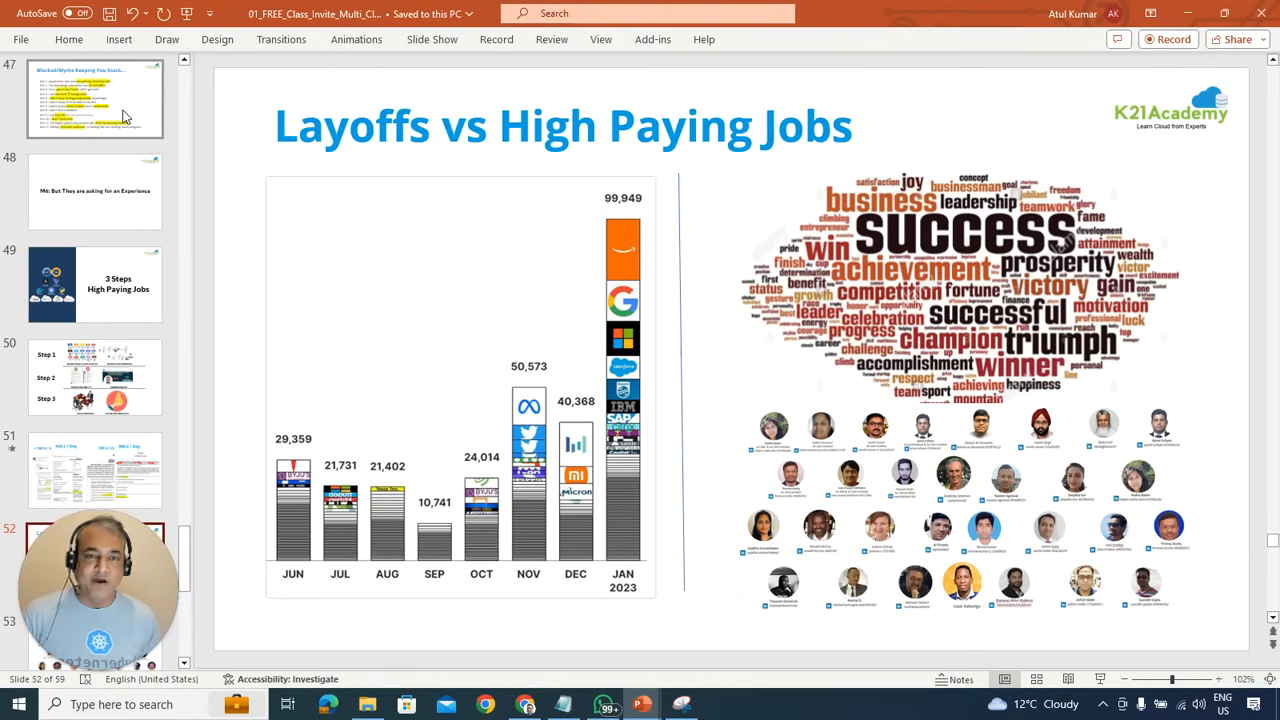
left_click(96, 470)
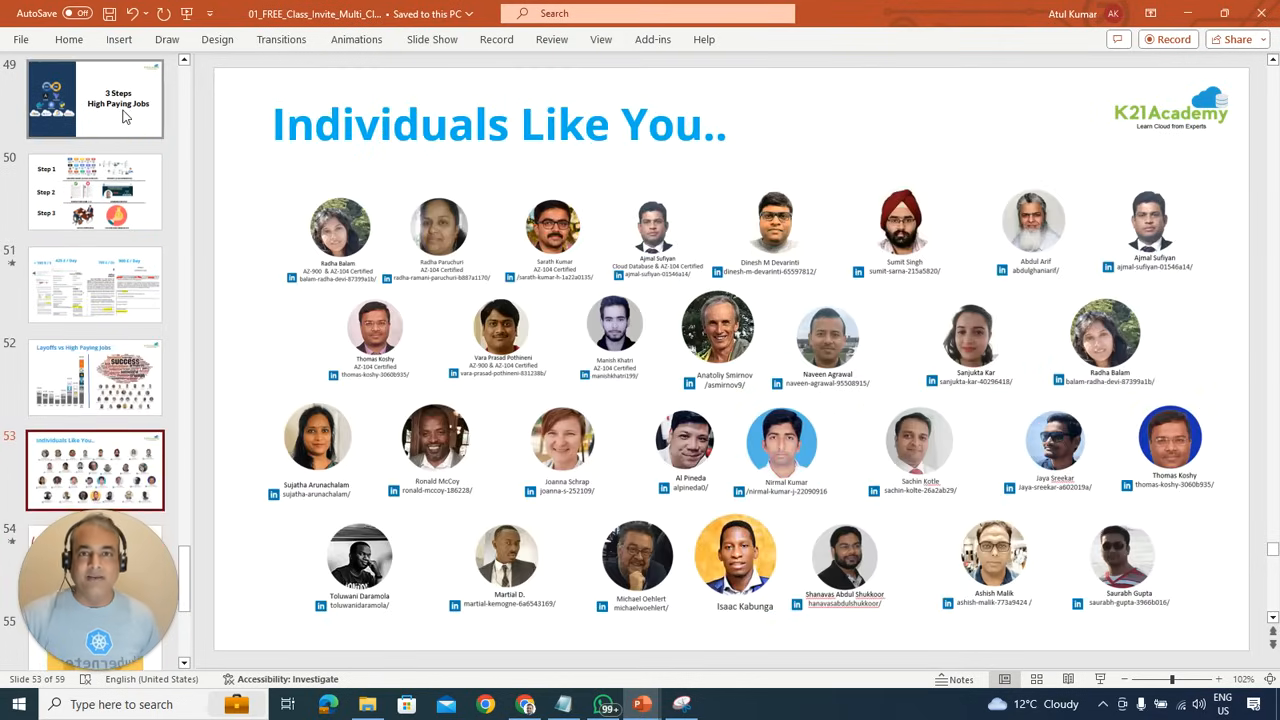
left_click(96, 564)
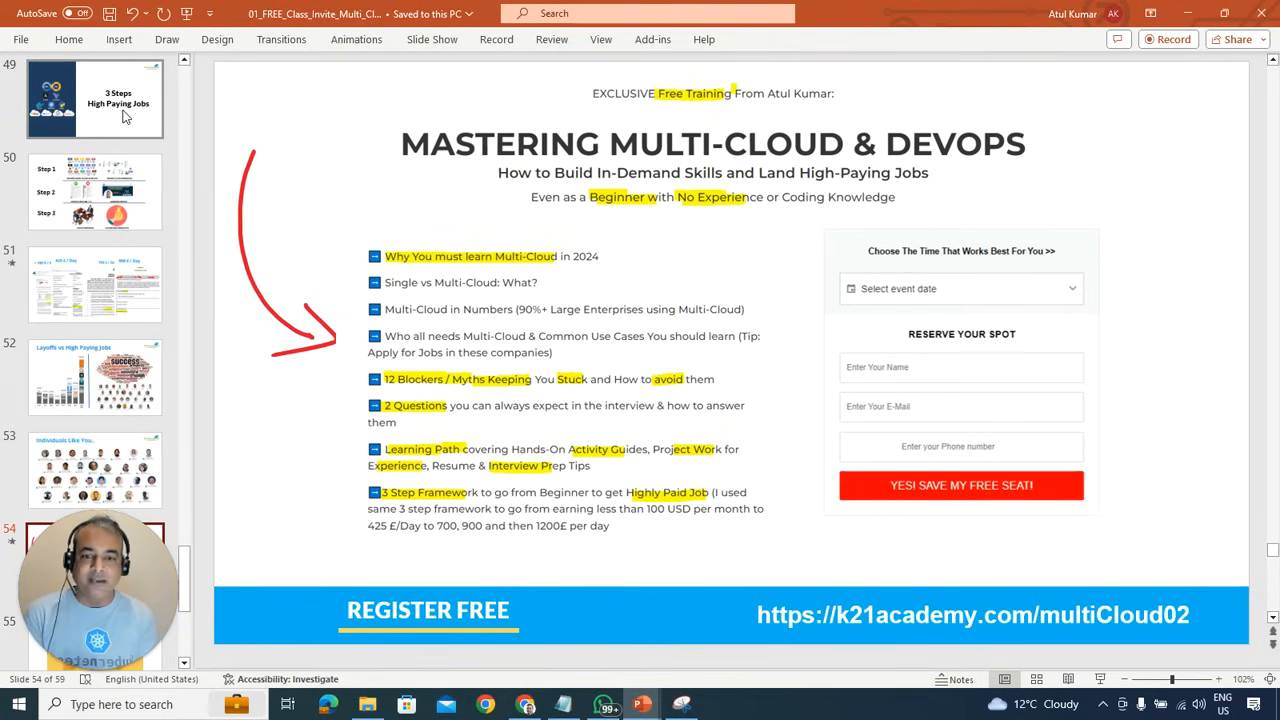
left_click(96, 470)
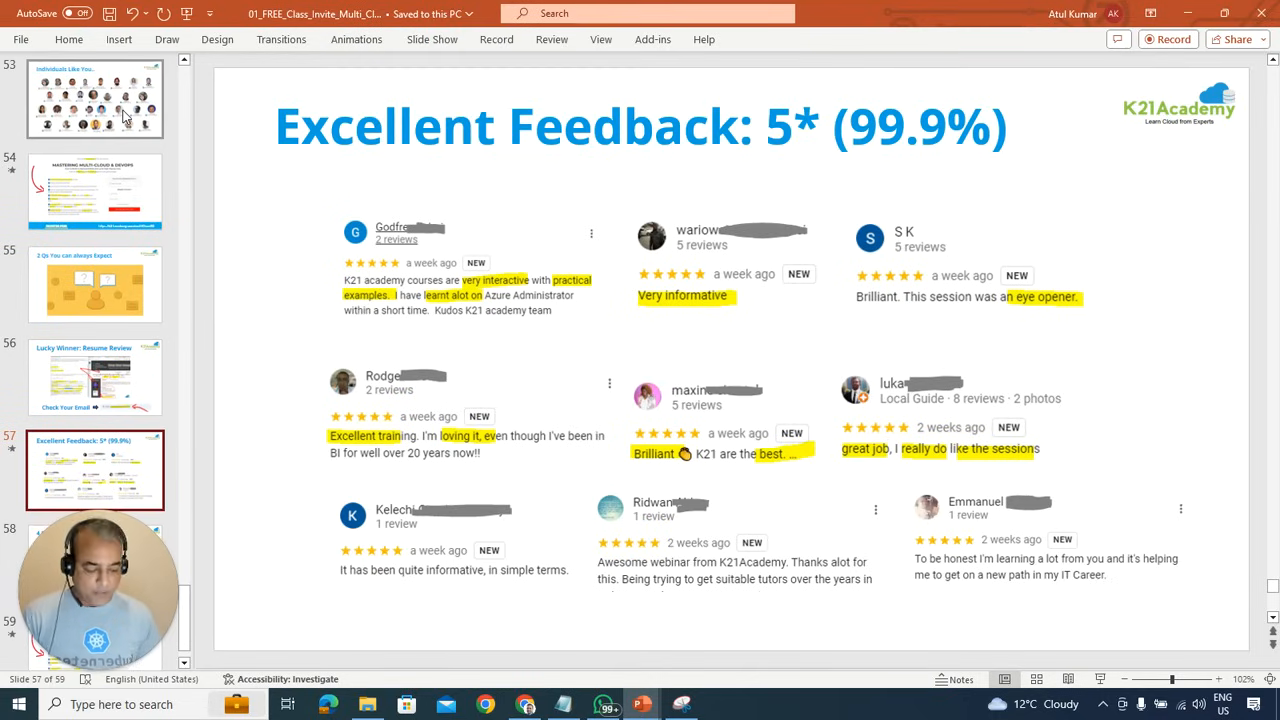
left_click(96, 190)
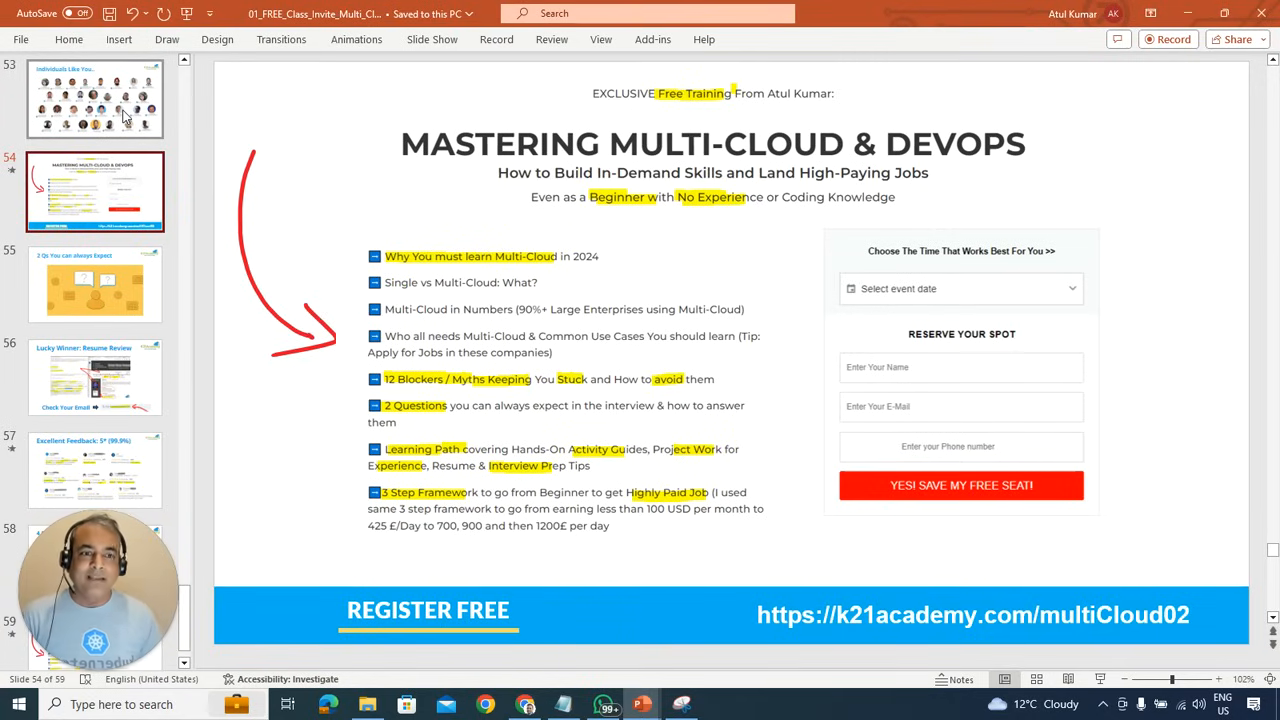
mouse_move(184, 104)
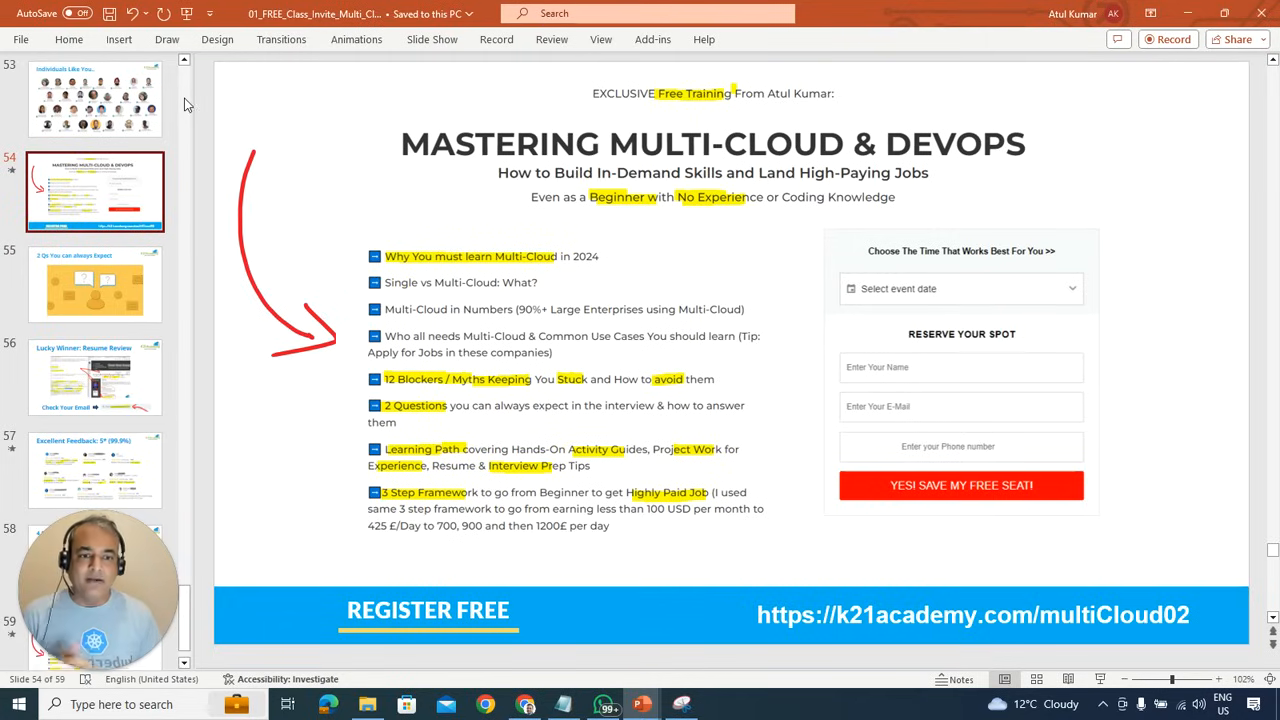
mouse_move(896, 428)
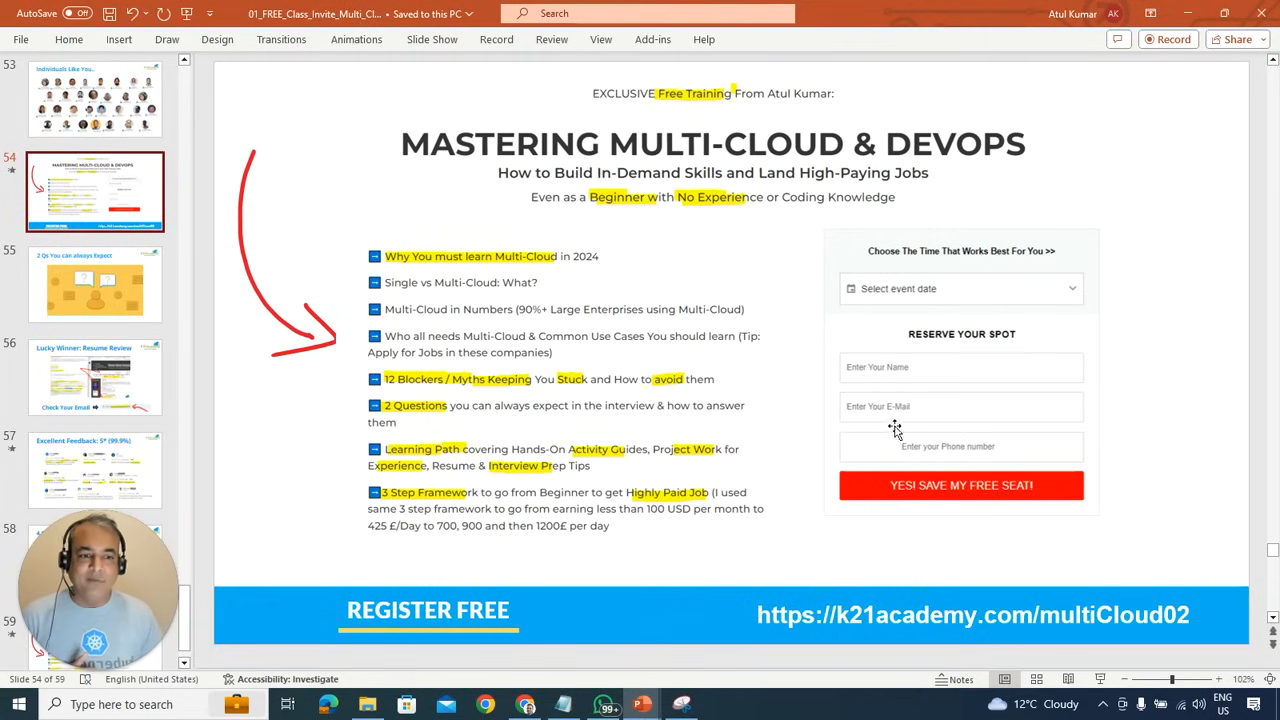
mouse_move(898, 444)
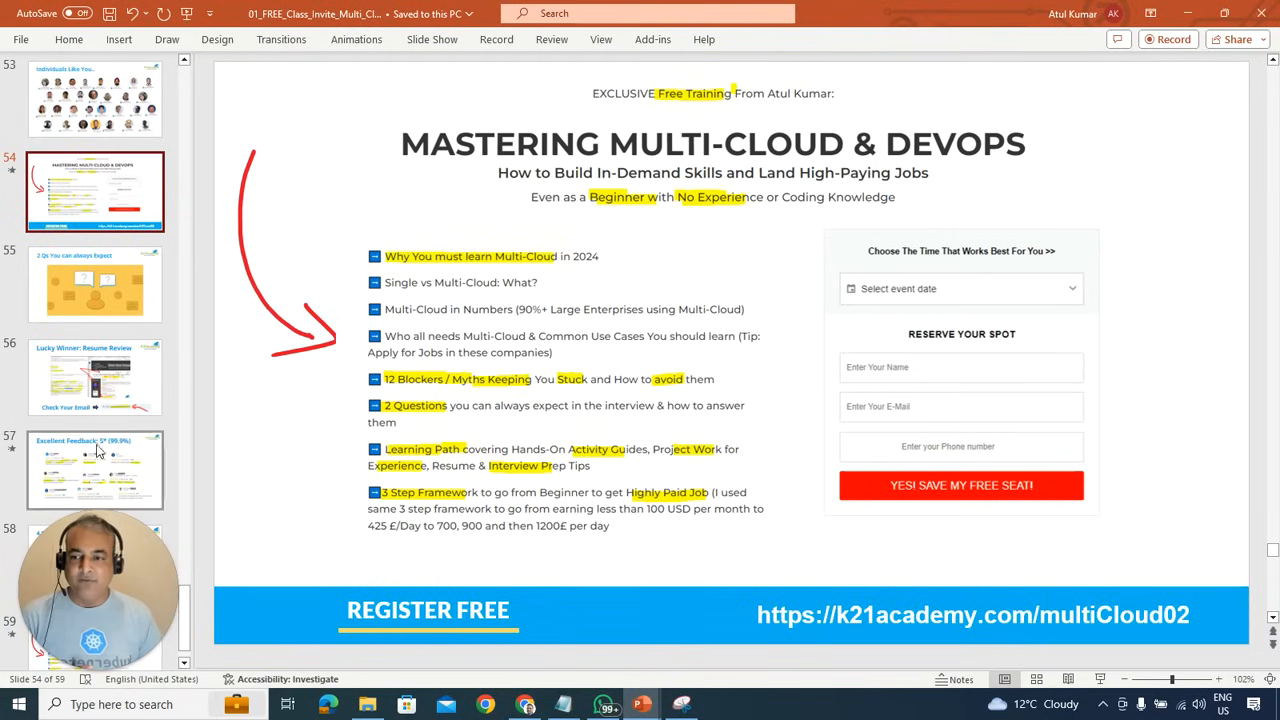
Alternate between the Excellent Feedback slide and slide 58, '4.8/5 (600+ Reviews)', ending on slide 58
left_click(96, 470)
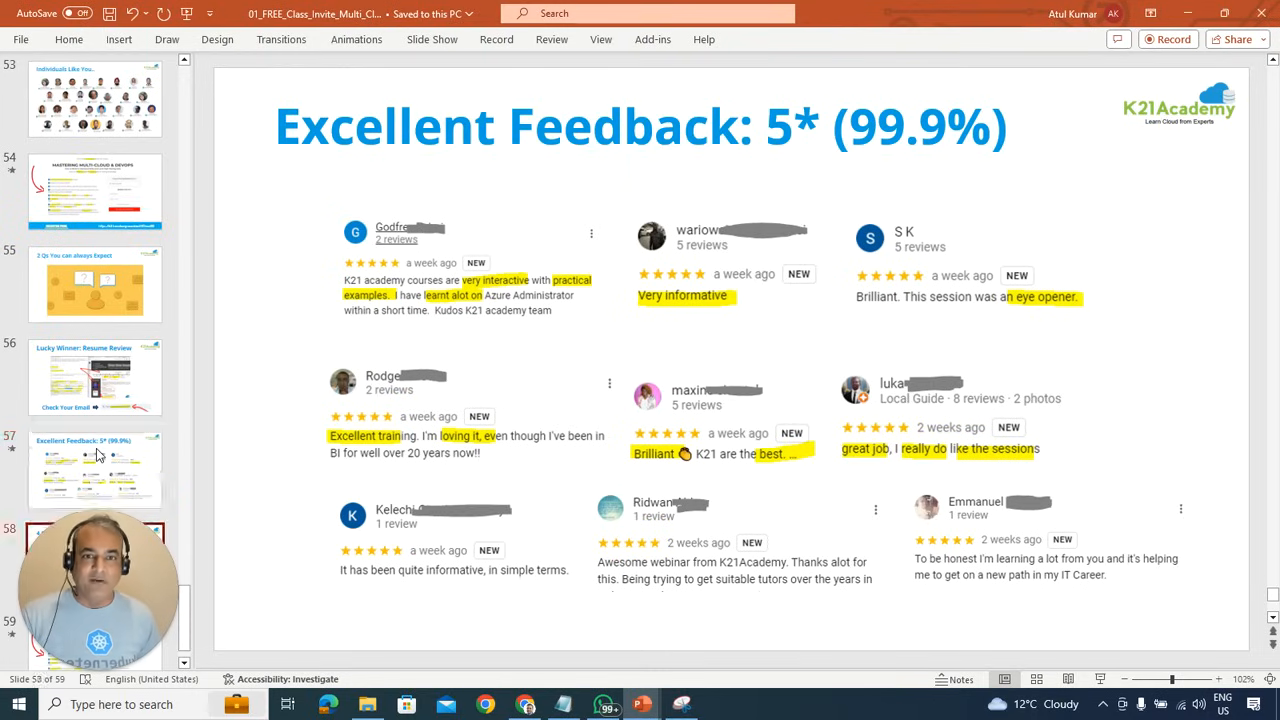
left_click(96, 560)
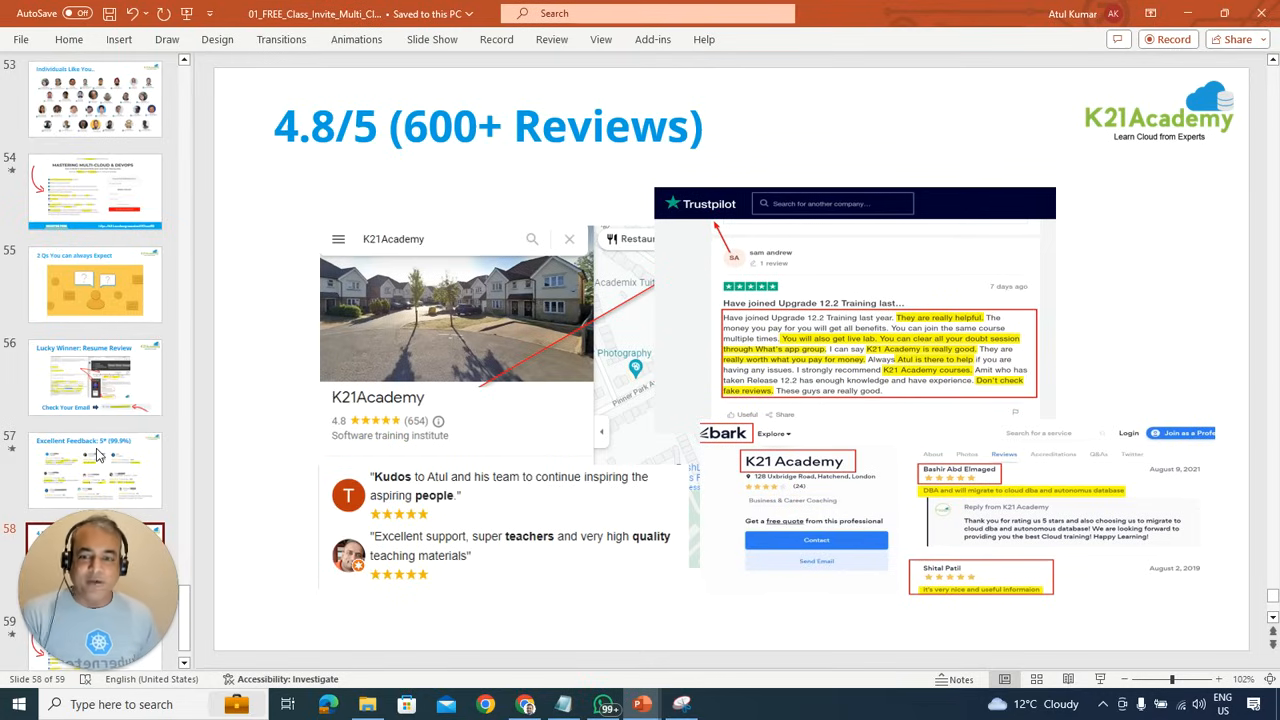
left_click(96, 470)
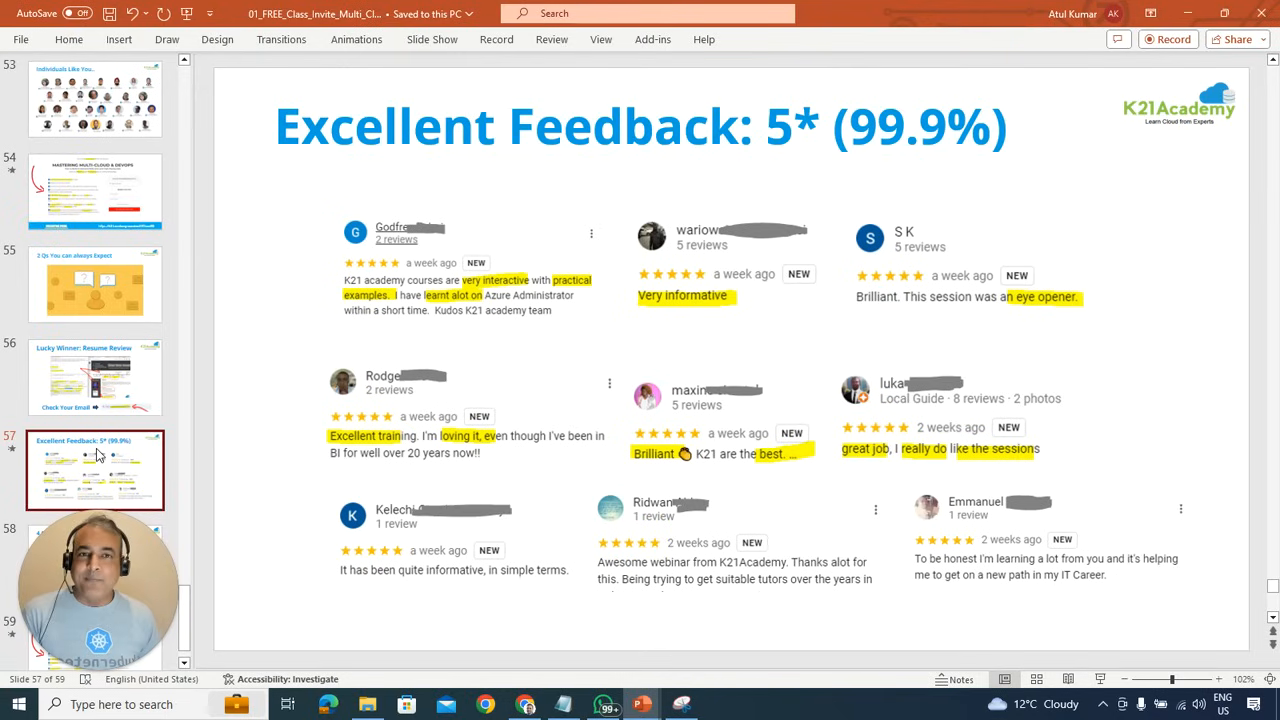
left_click(96, 584)
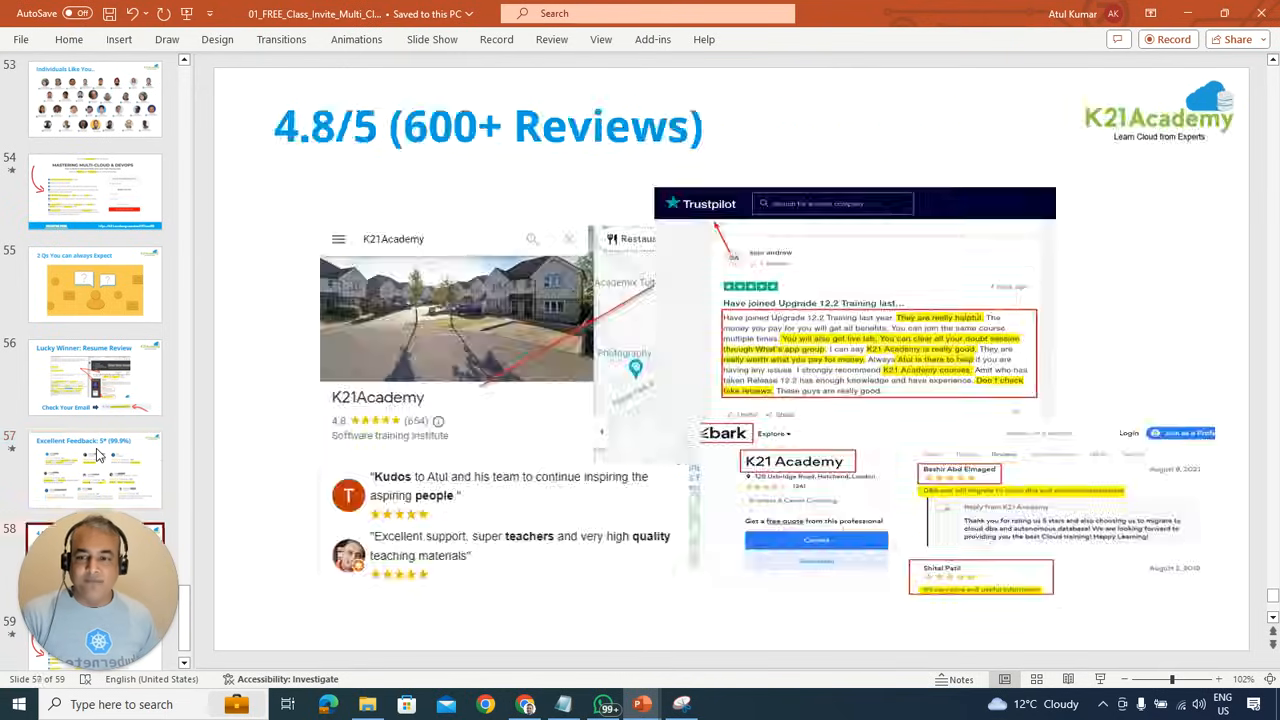